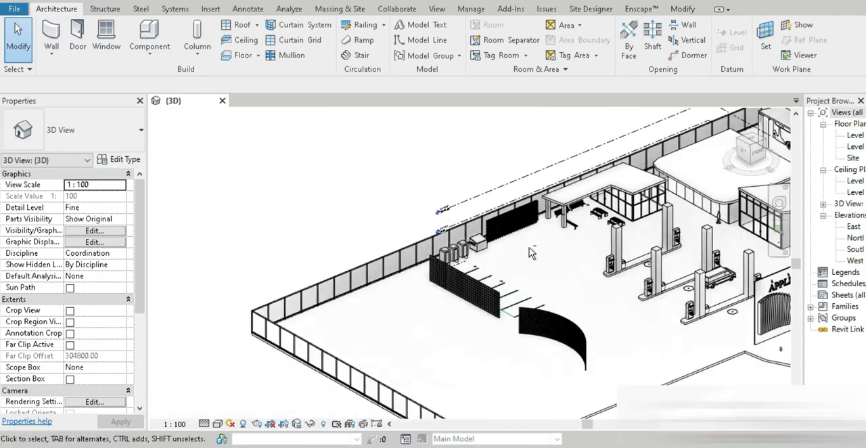
Zoom toward the curved wall and start a wall using the Exterior Glazing curtain wall type.
drag(531, 254, 474, 338)
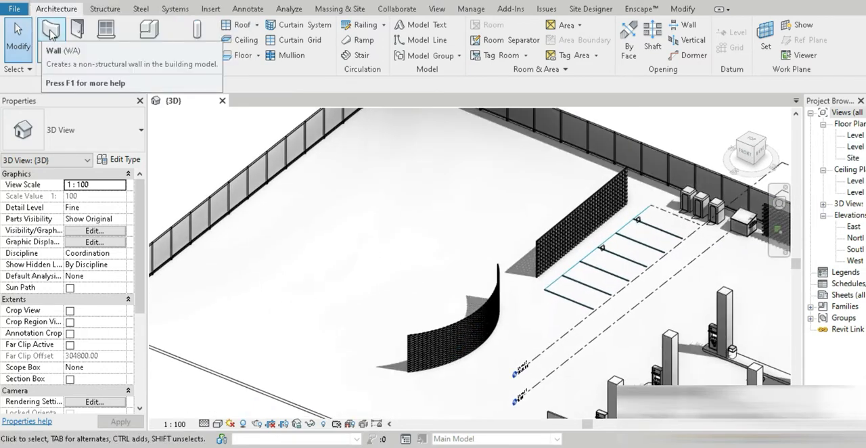
click(51, 32)
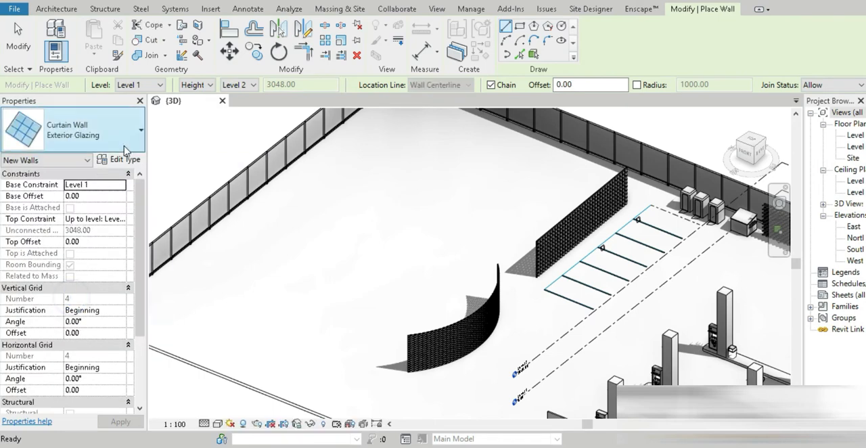
Duplicate the curtain wall type as 'pattern family' and draw the curtain wall with it.
click(120, 159)
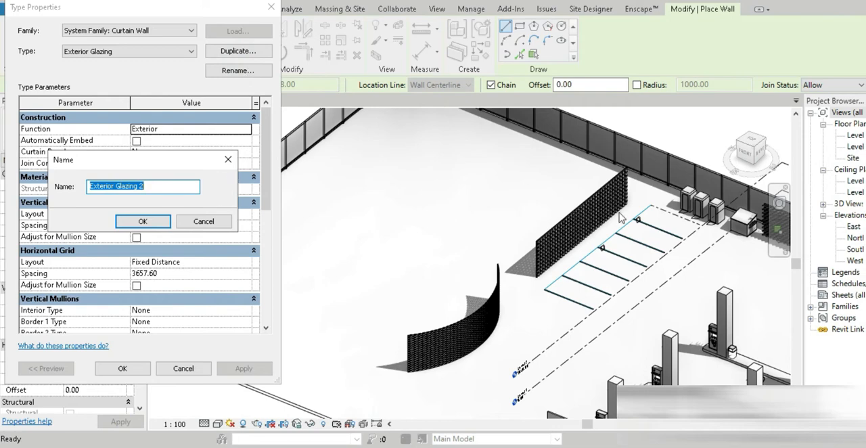
mouse_move(191, 285)
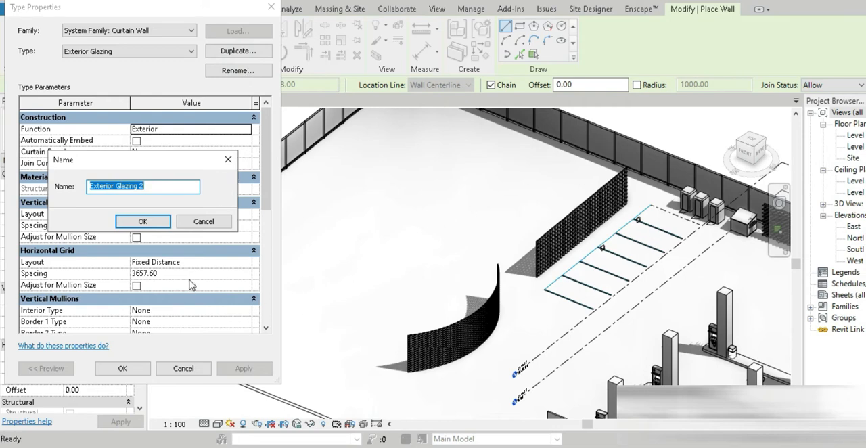
text(pattern family)
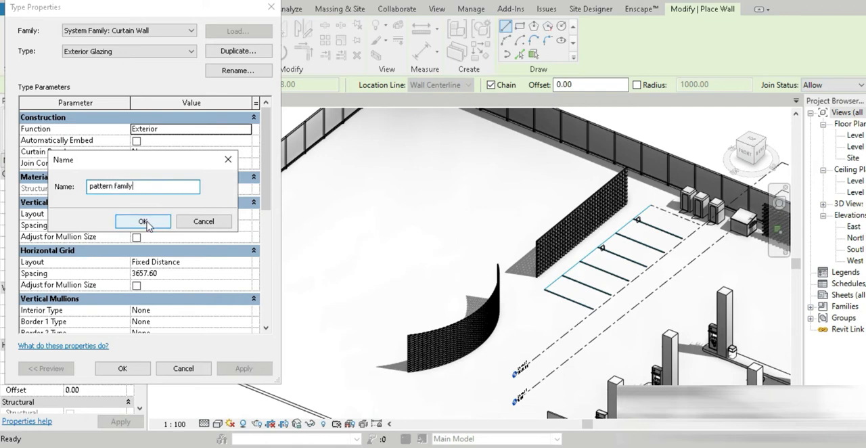
click(142, 221)
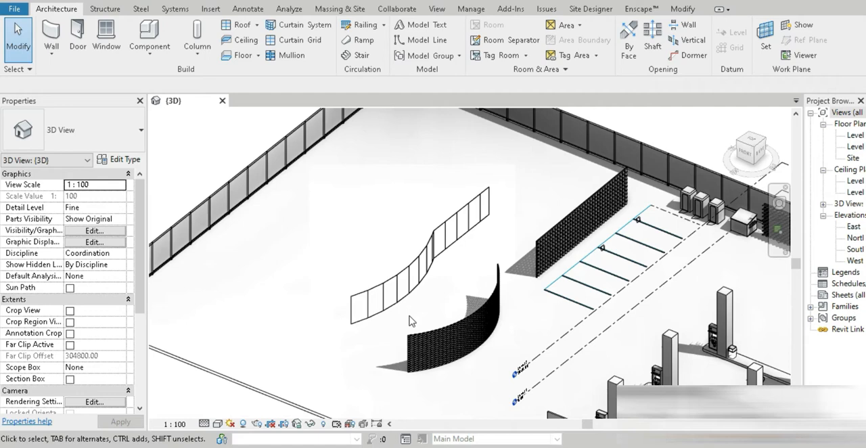
mouse_move(120, 74)
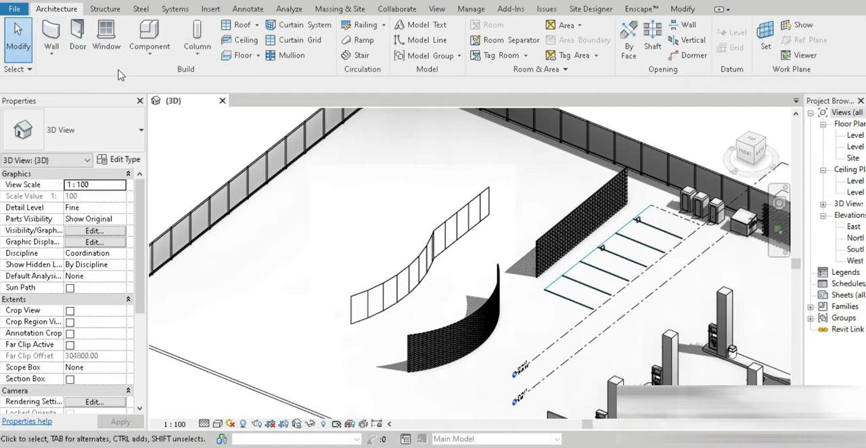
Create a new Curtain Panel family and open its Interior elevation.
click(14, 9)
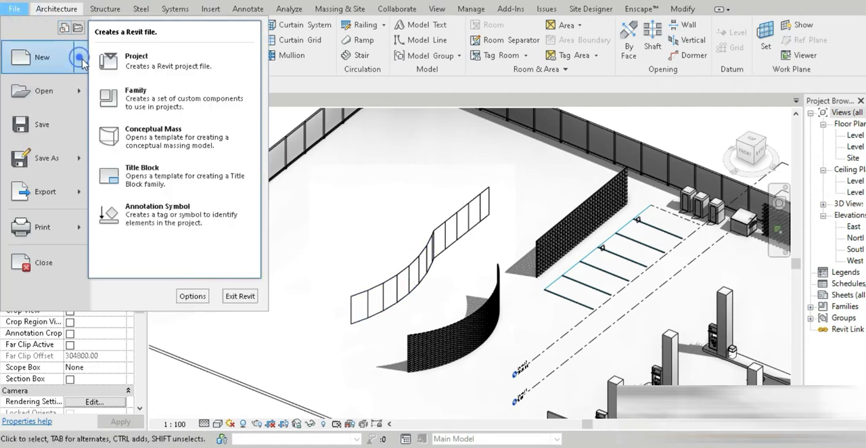
mouse_move(184, 105)
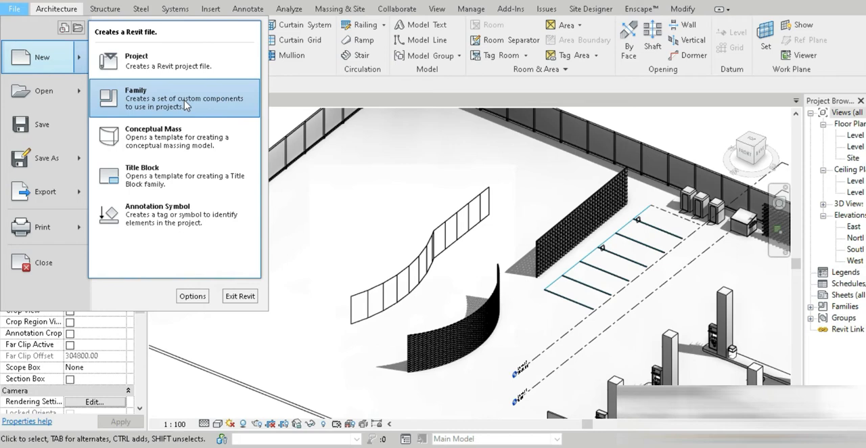
click(135, 98)
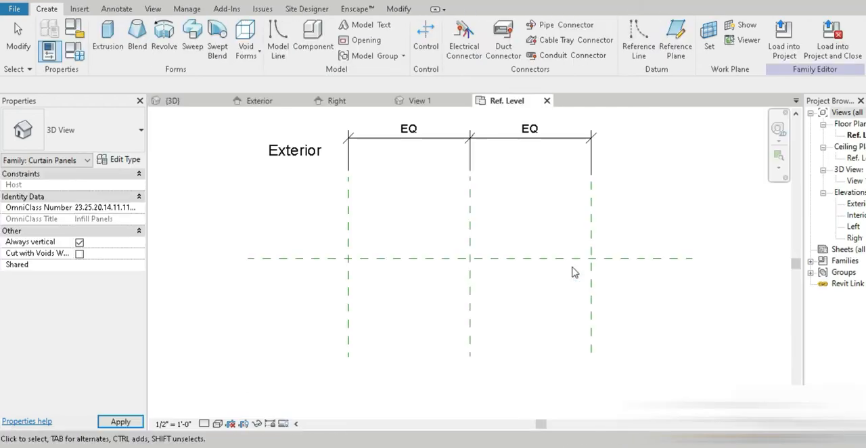
double_click(855, 215)
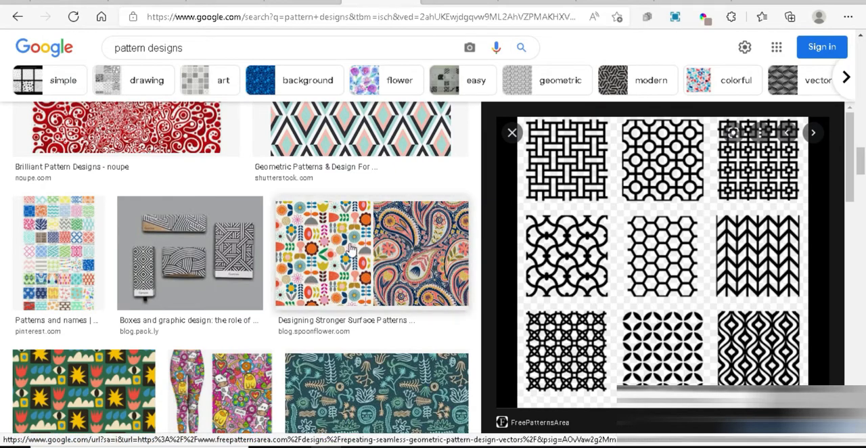
Scroll the pattern design results and open the interlocking square pattern image.
scroll(down, 3)
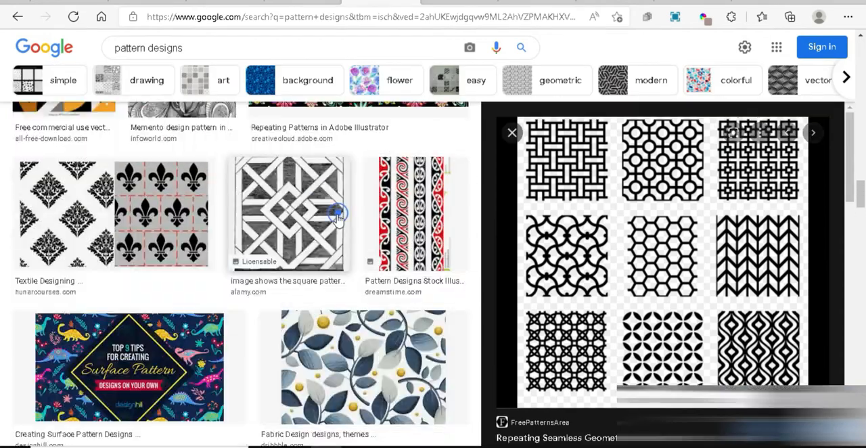
click(289, 213)
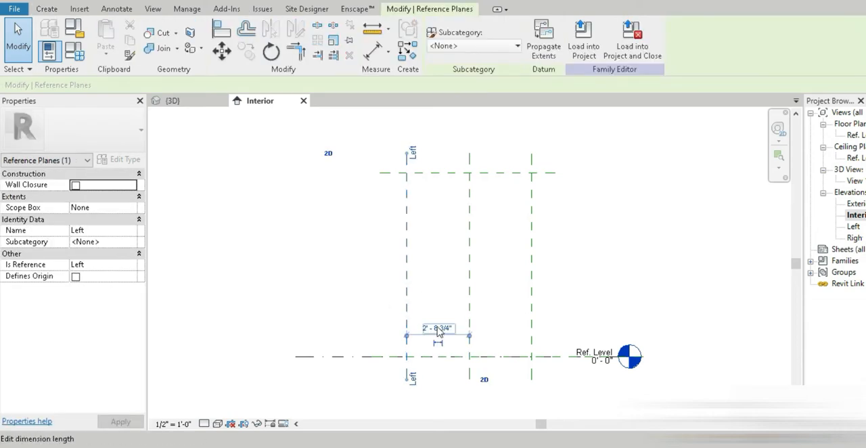
Edit the reference plane spacing dimension in the Interior elevation.
click(586, 155)
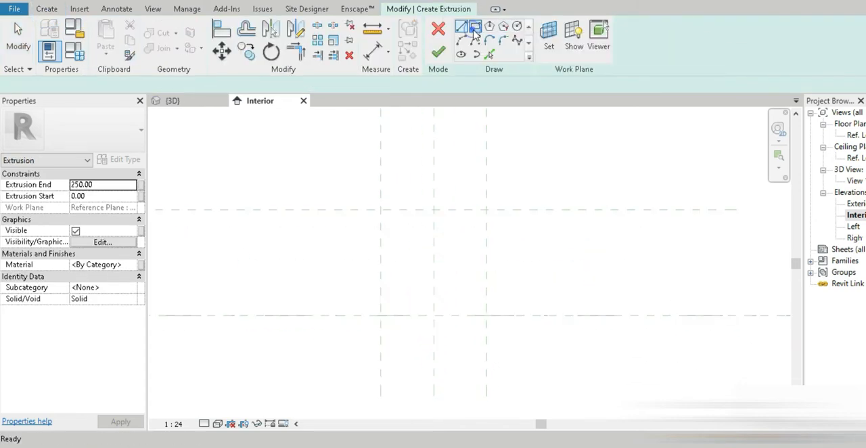
Draw a 400×400 outer square and an inner rectangle offset 20.
click(472, 26)
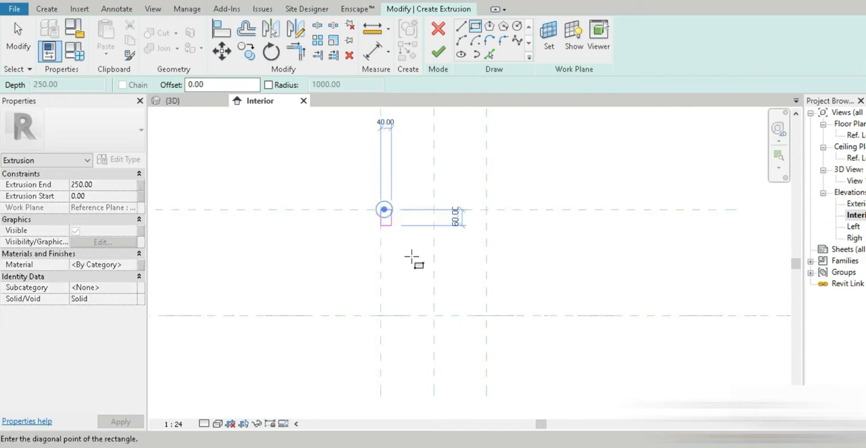
drag(384, 209, 486, 316)
text(1)
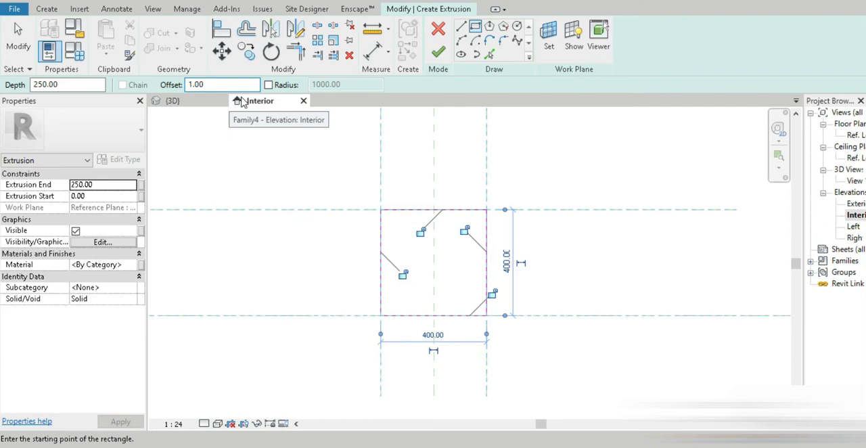
text(20)
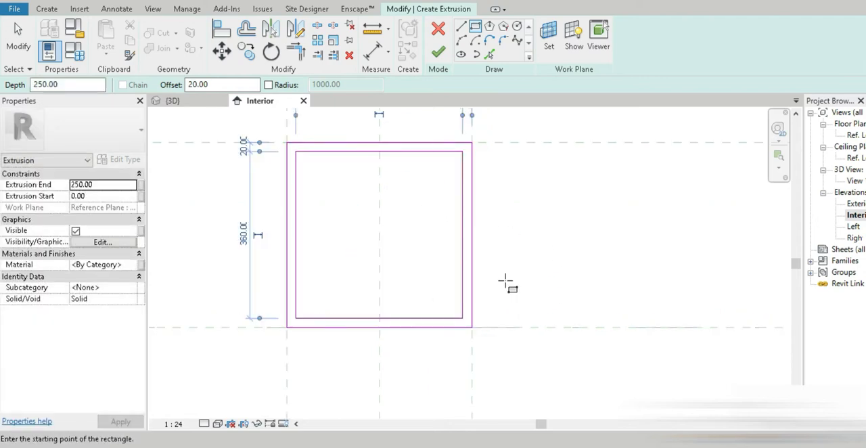
mouse_move(327, 253)
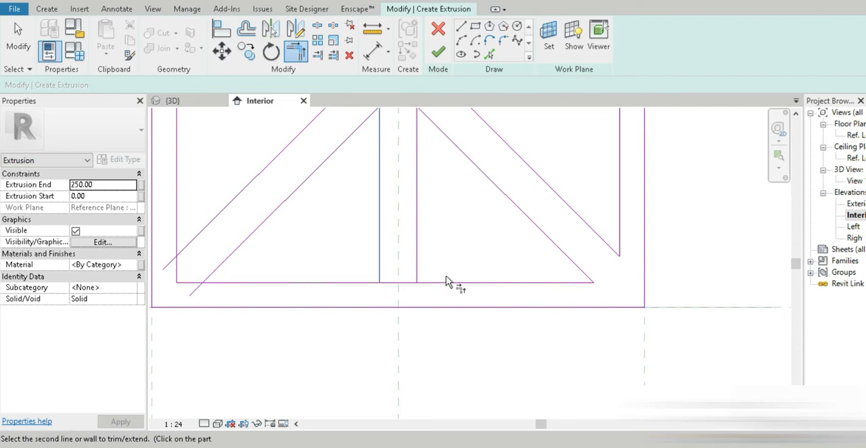
mouse_move(14, 34)
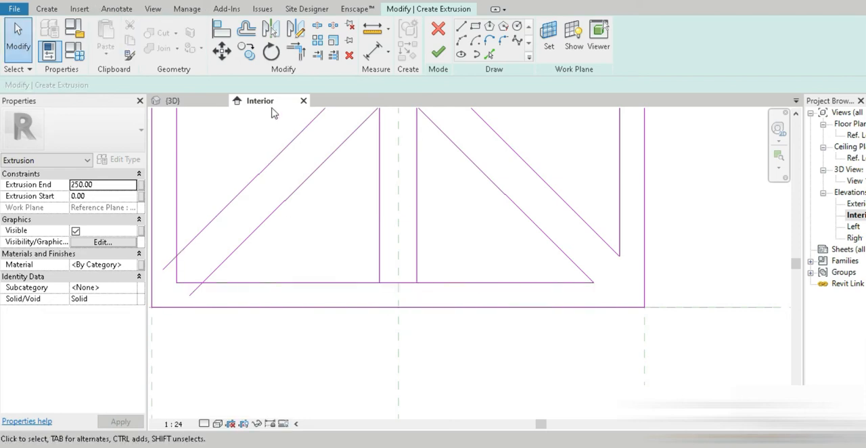
Trim the diagonal lattice lines to the frame edges, undoing a wrong edit.
click(398, 281)
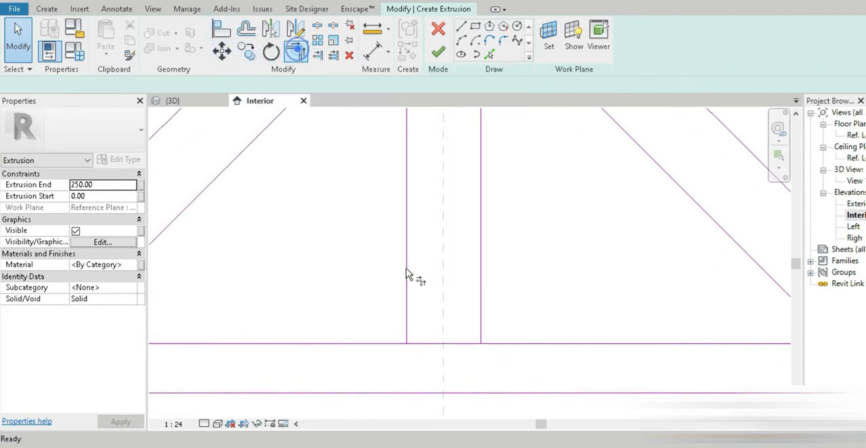
click(296, 52)
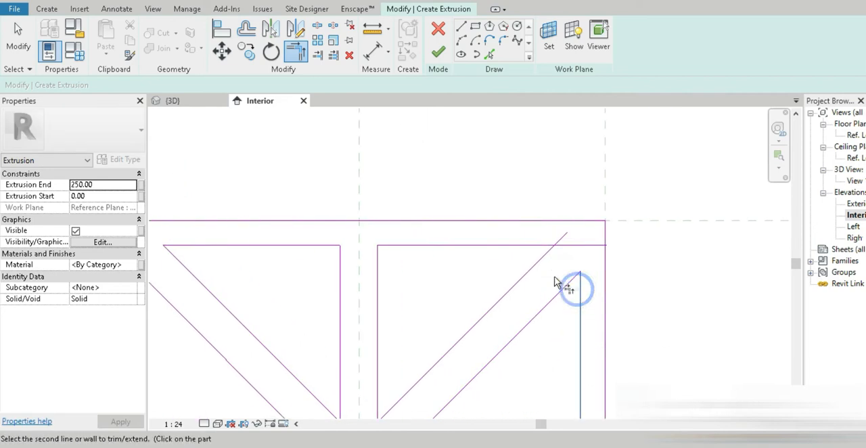
click(571, 287)
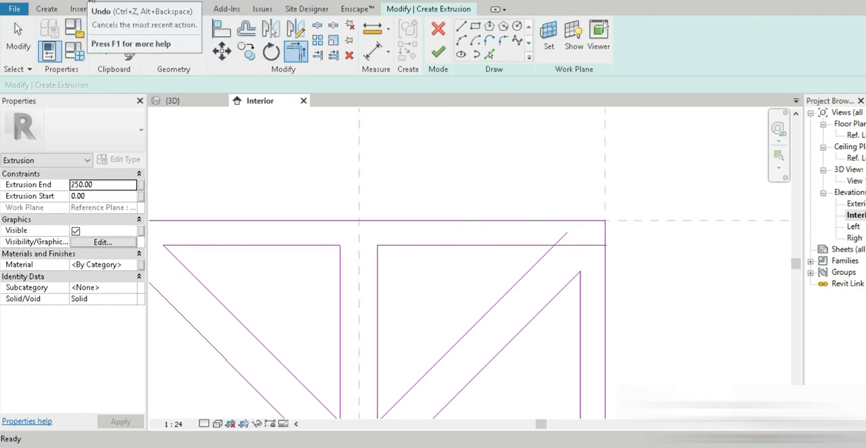
click(288, 51)
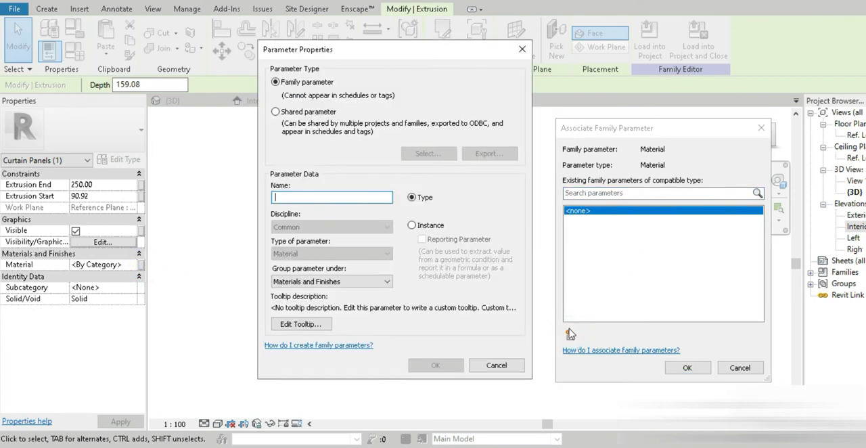
Create a material family parameter named 'patern wood'.
text(patern wood)
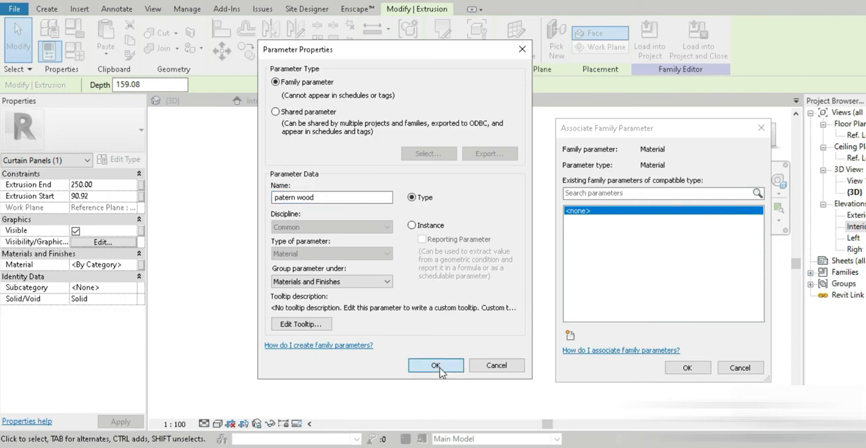
click(436, 365)
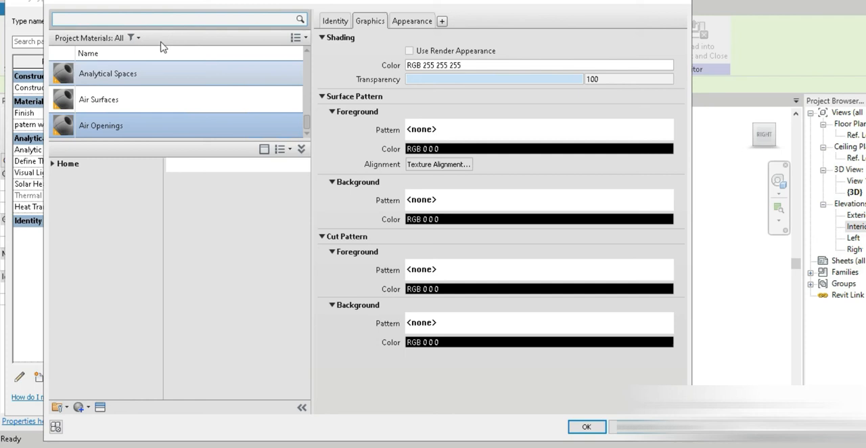
Set the 'patern wood' value to Cork Tiles from the wood material search.
text(wood)
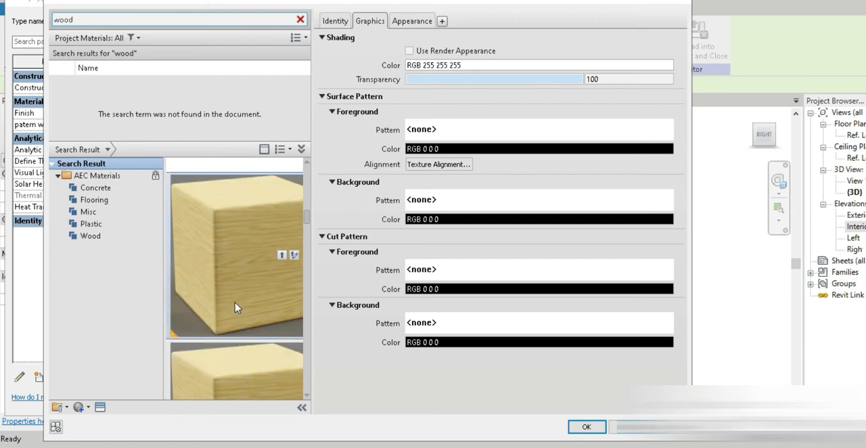
click(94, 88)
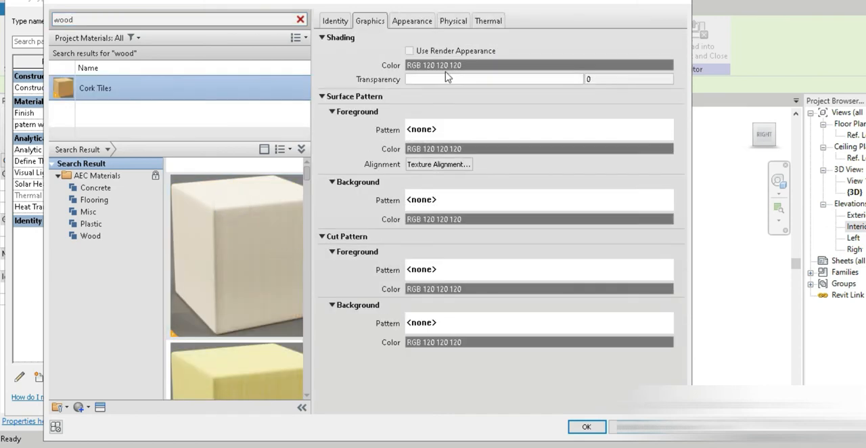
click(588, 427)
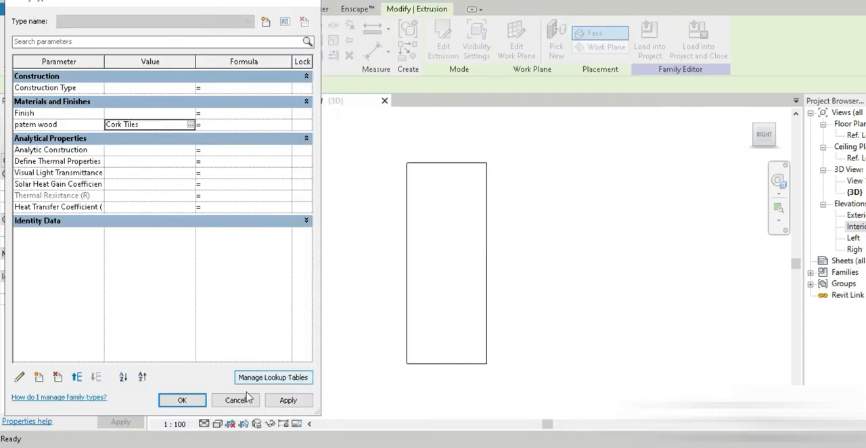
click(182, 400)
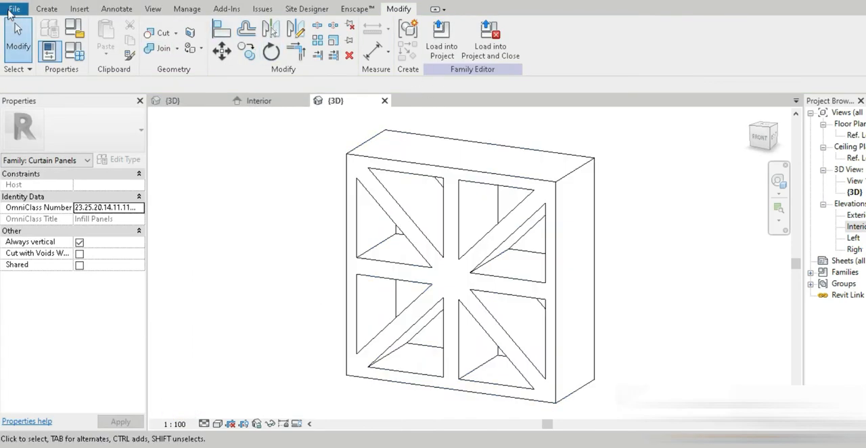
Save the family to the Desktop as Familypattern.rfa with adjusted backup options.
click(15, 15)
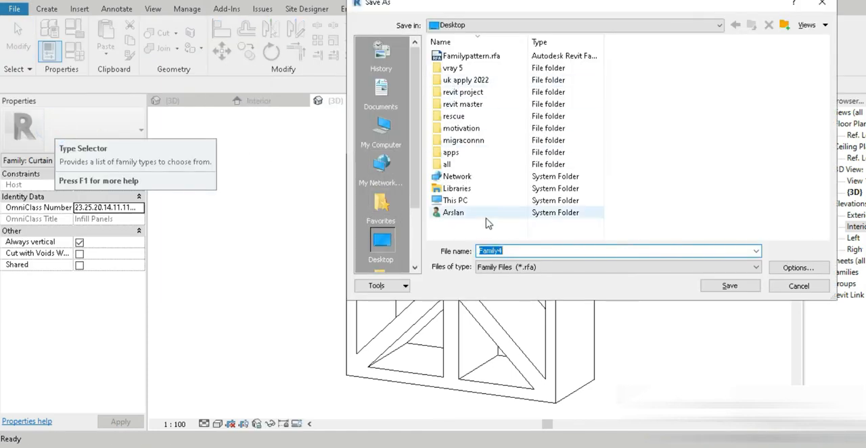
click(472, 55)
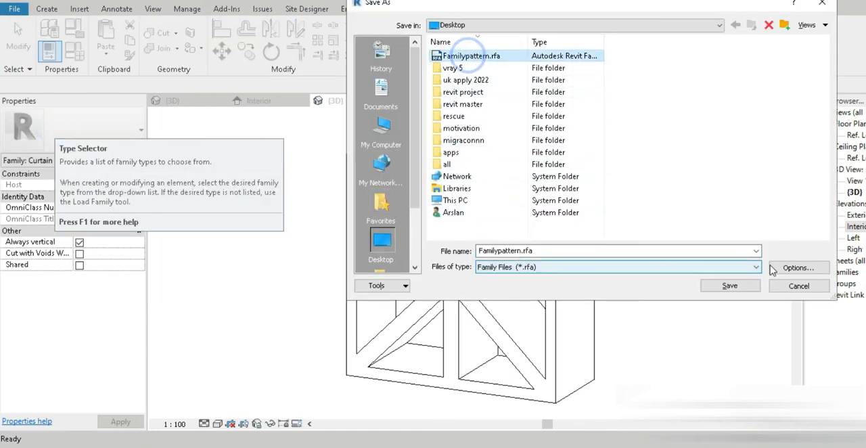
click(799, 267)
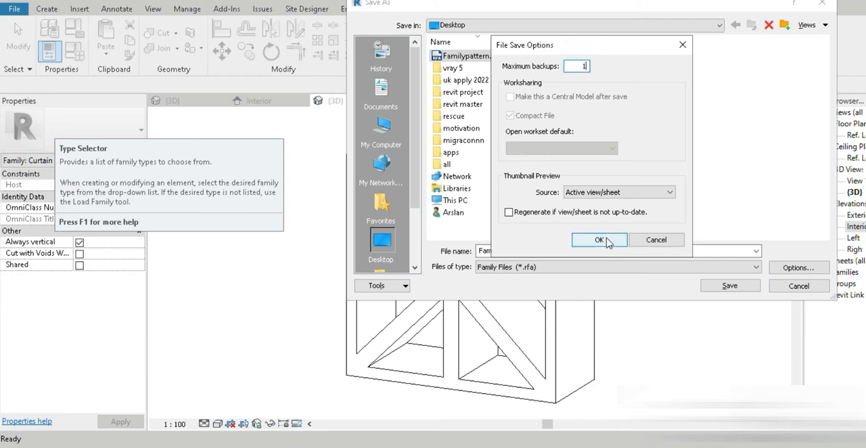
click(599, 239)
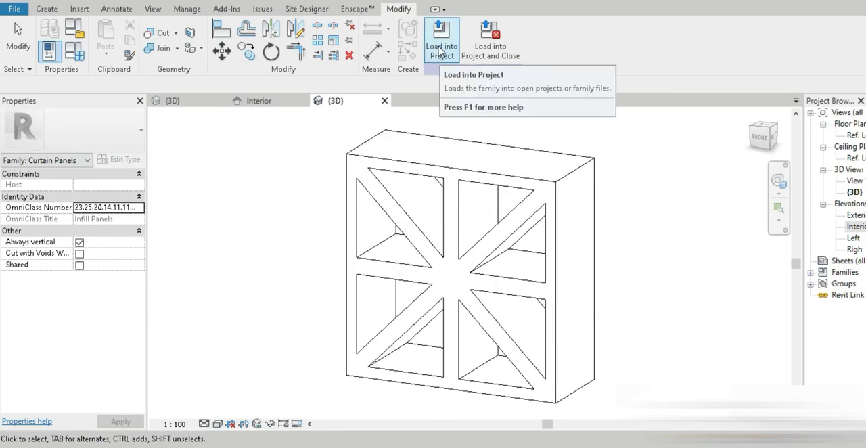
Load Familypattern into the gas station.rvt project.
click(441, 39)
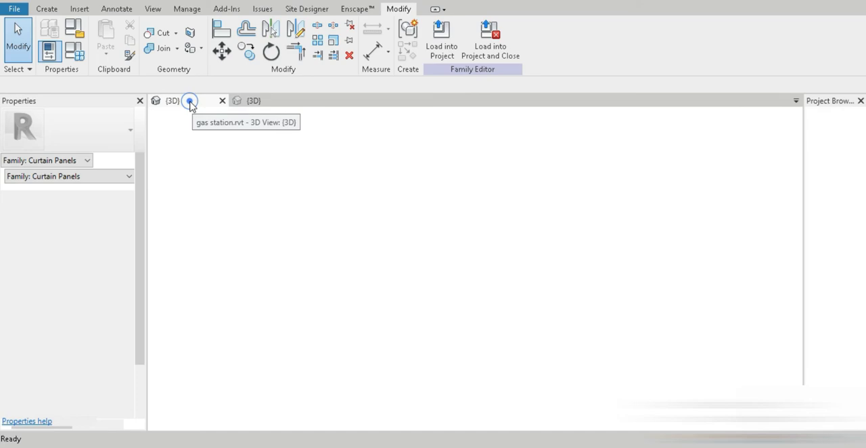
click(173, 100)
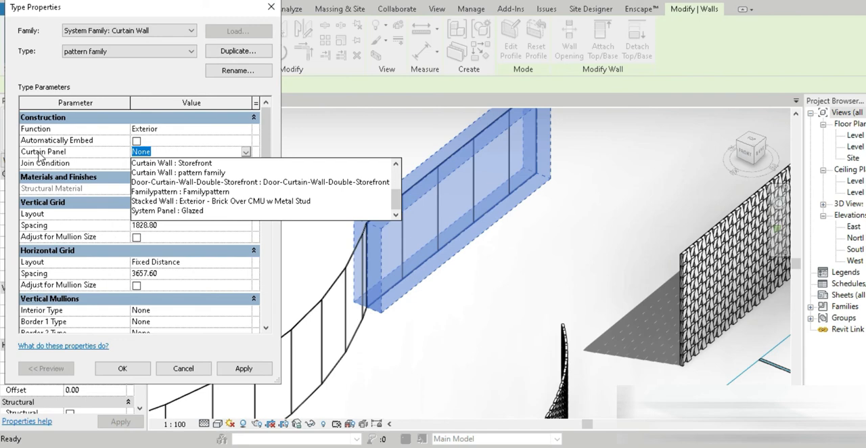
Give the curtain wall type the Familypattern panel and 400 vertical and horizontal grid spacing.
click(186, 192)
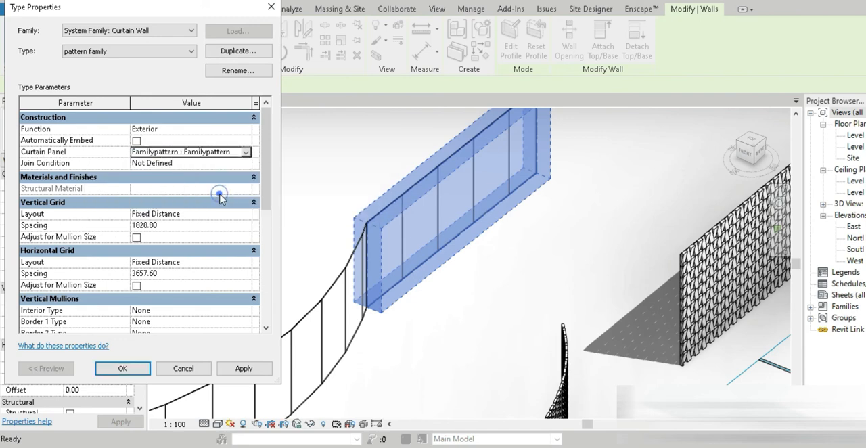
mouse_move(276, 206)
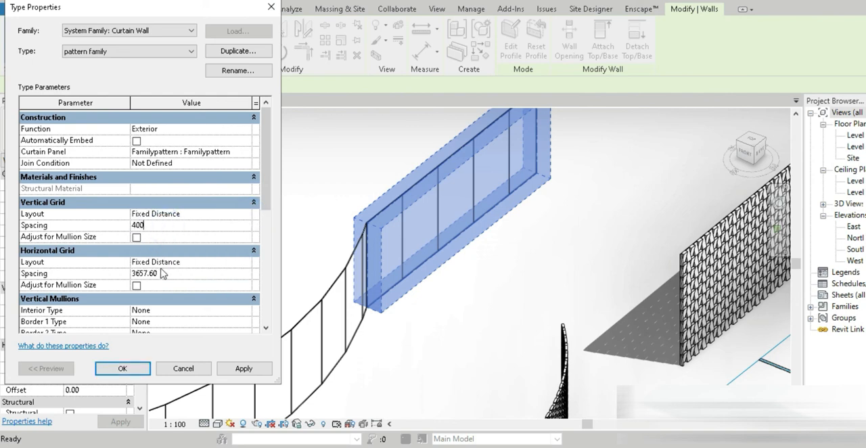
text(400.00)
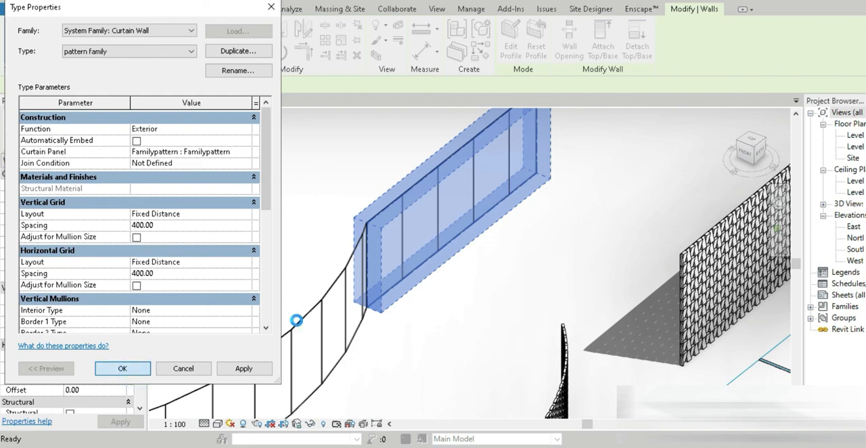
click(122, 368)
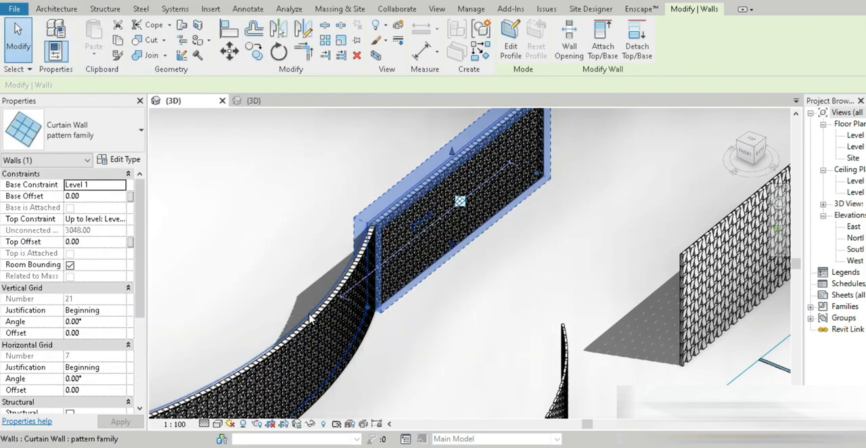